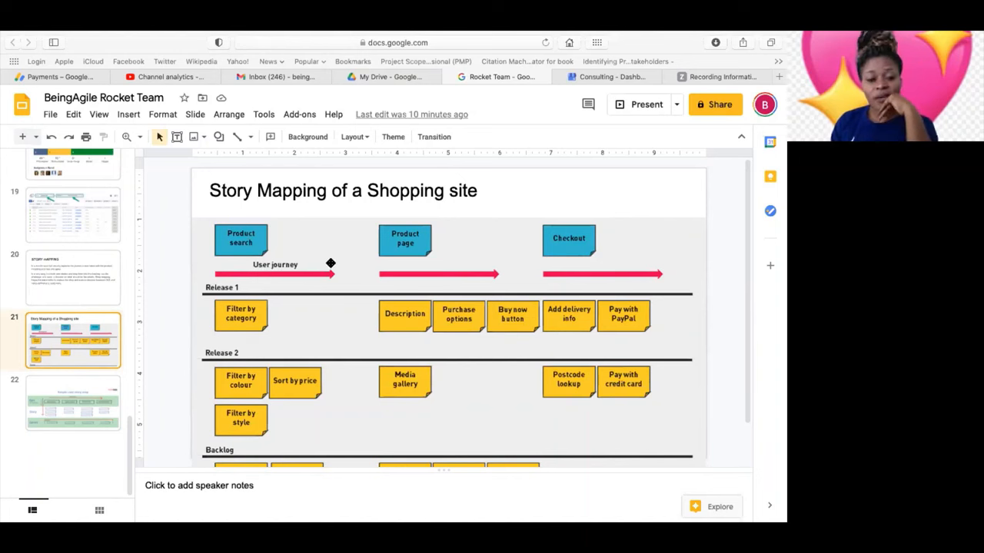
mouse_move(305, 249)
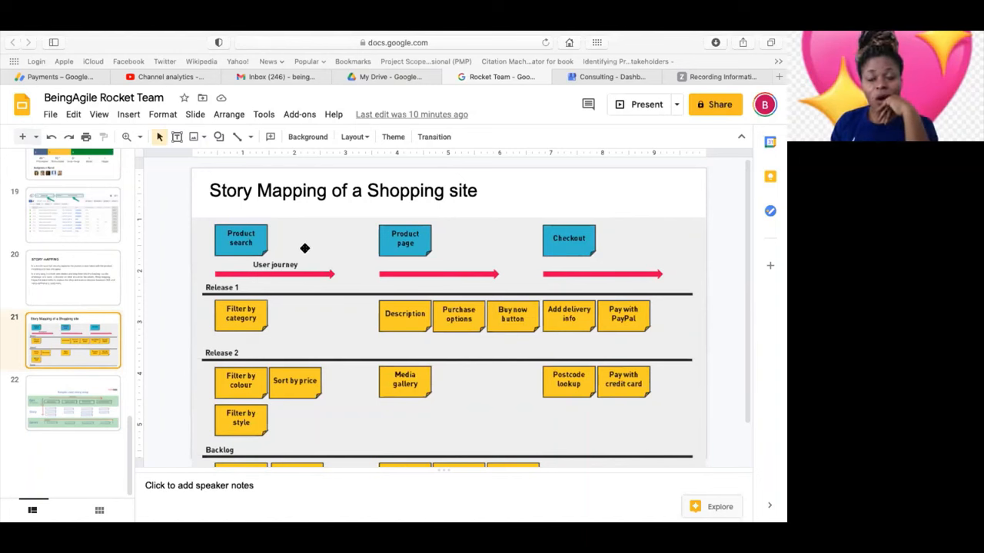
mouse_move(292, 241)
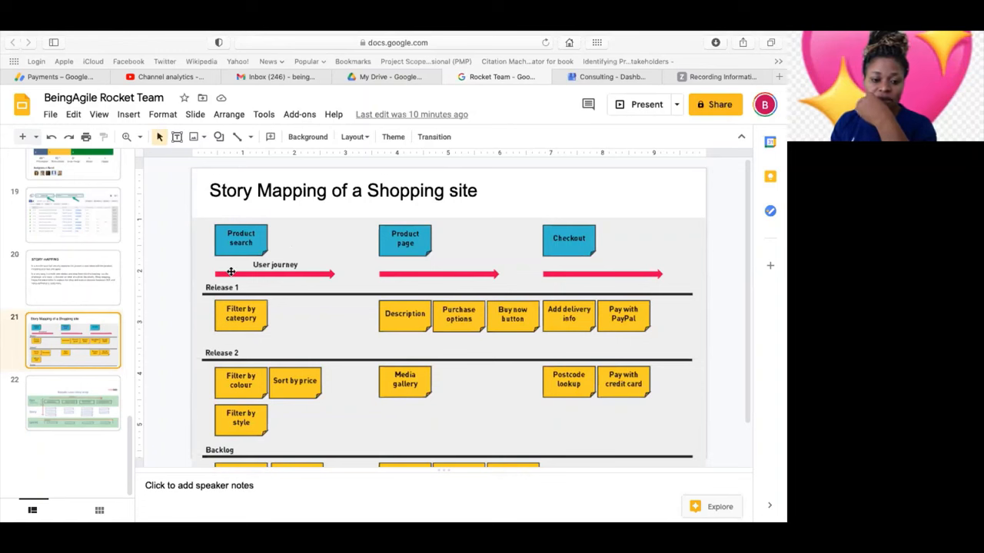
mouse_move(222, 234)
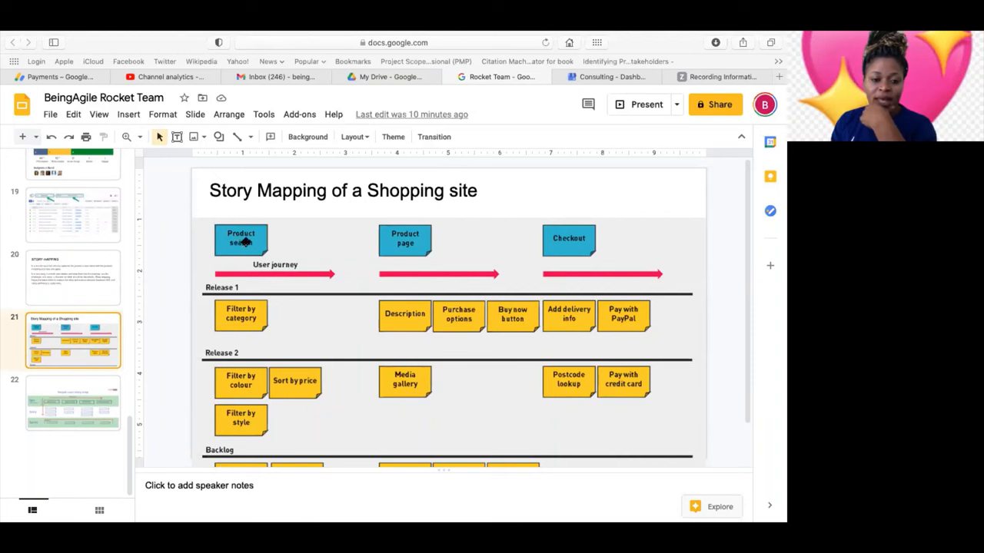
mouse_move(531, 244)
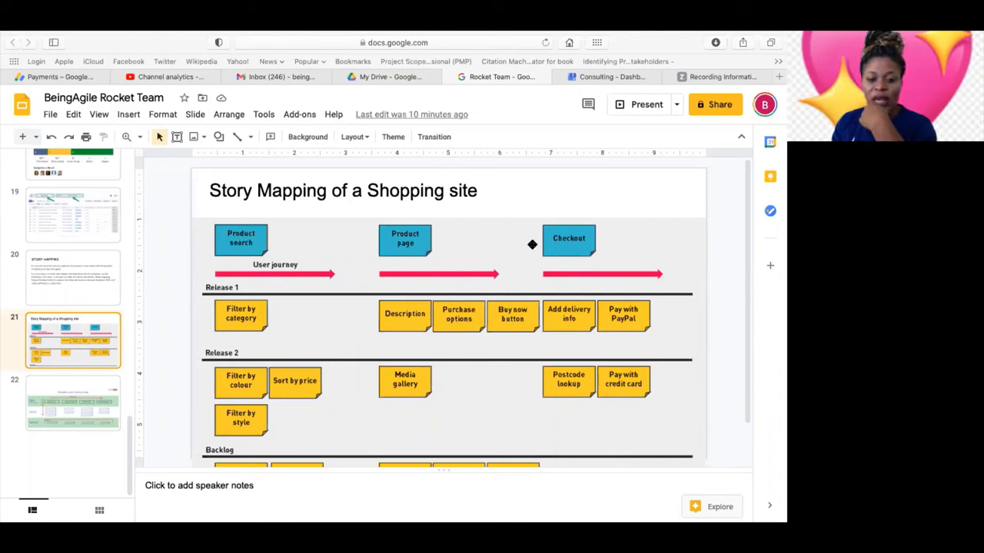
mouse_move(437, 249)
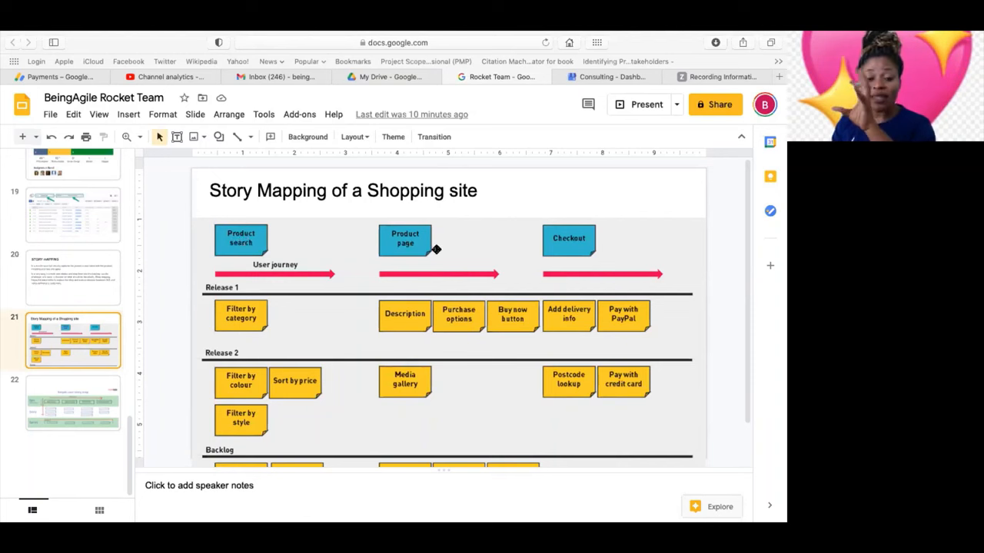
mouse_move(437, 254)
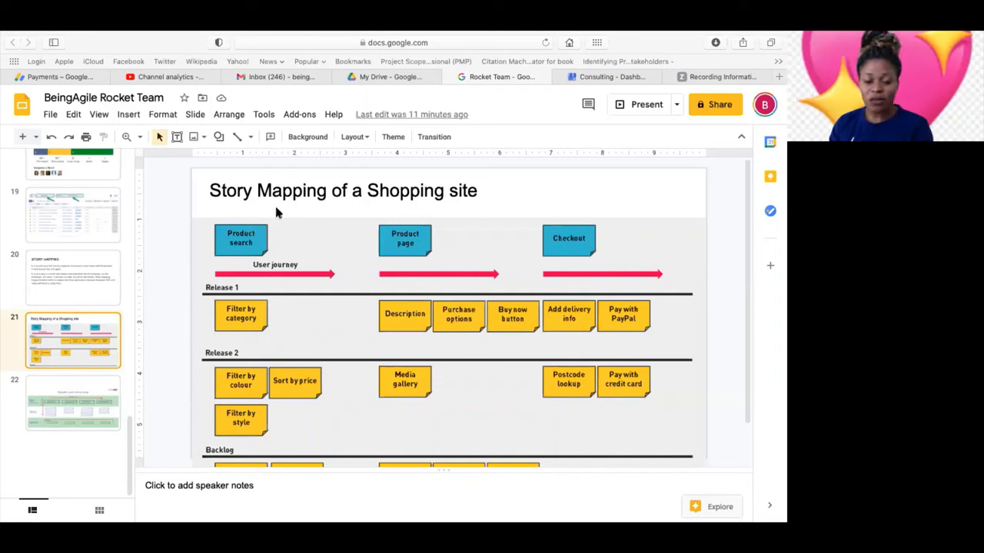
mouse_move(289, 217)
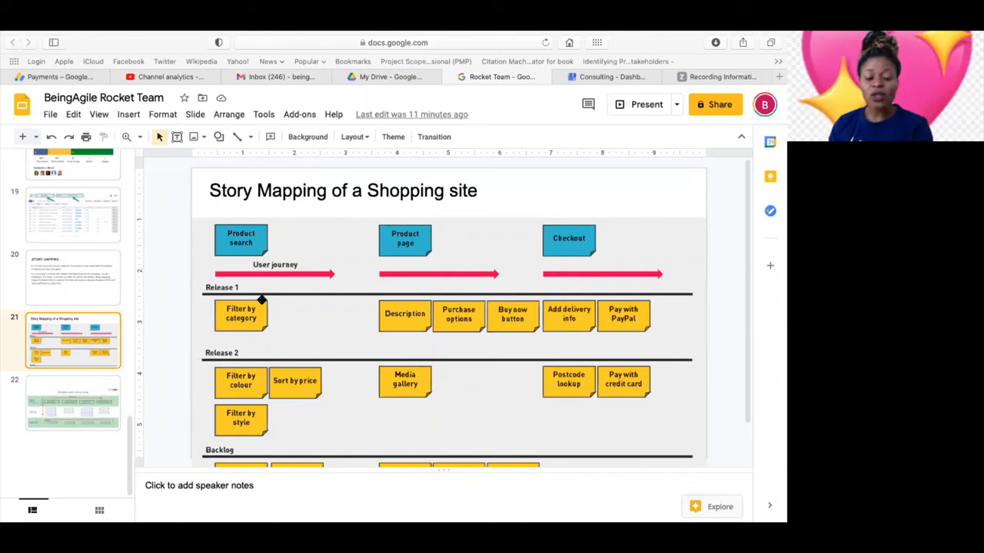
mouse_move(268, 308)
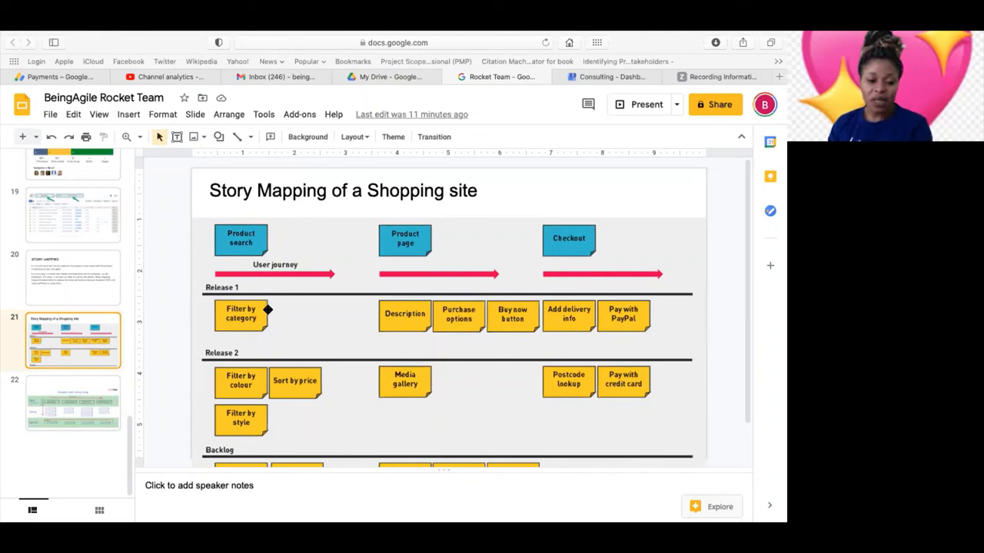
mouse_move(243, 285)
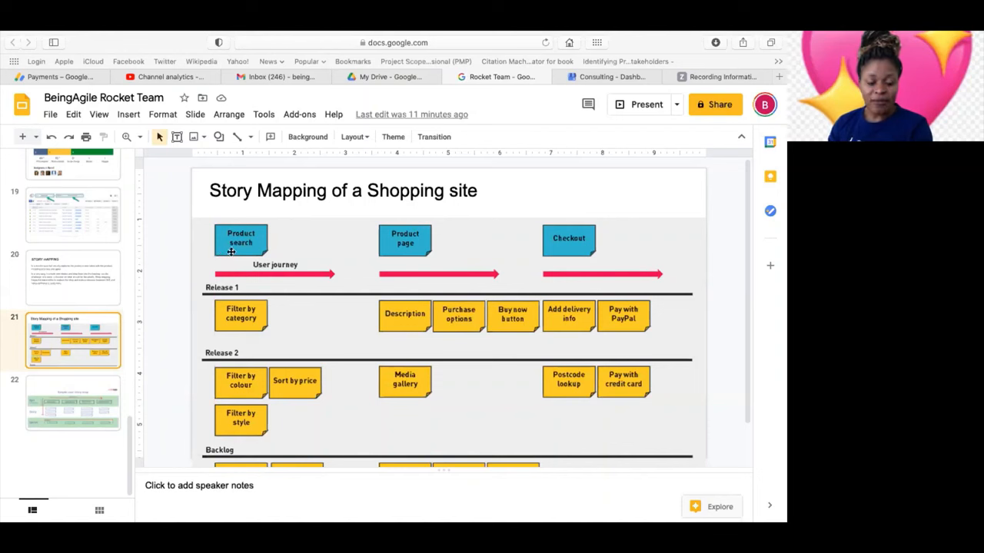
mouse_move(234, 249)
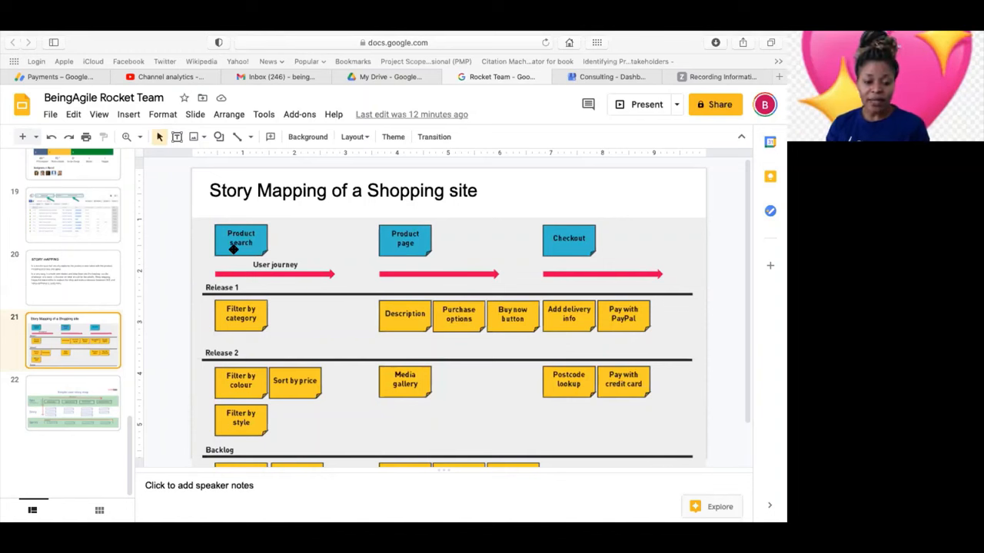
mouse_move(584, 175)
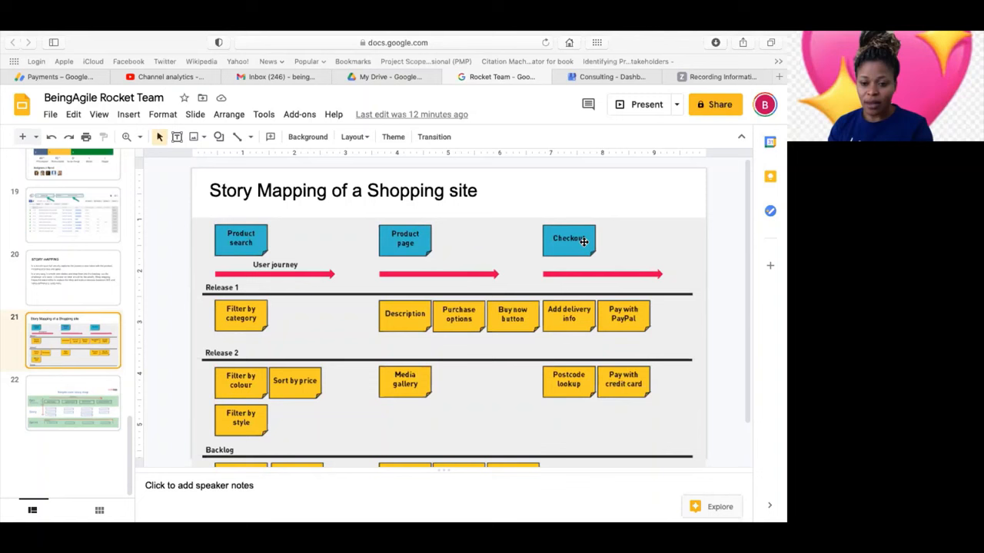
mouse_move(586, 240)
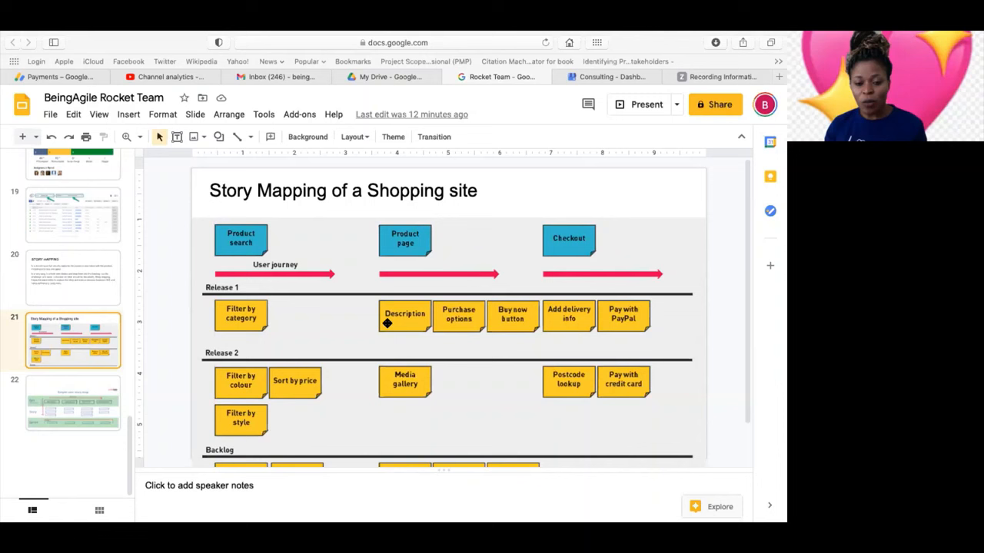
mouse_move(377, 243)
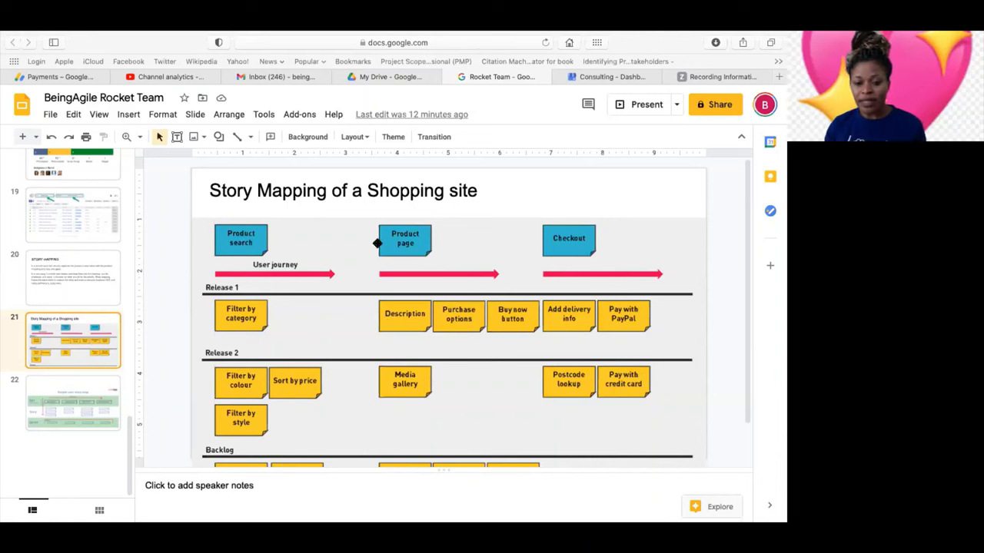
mouse_move(397, 282)
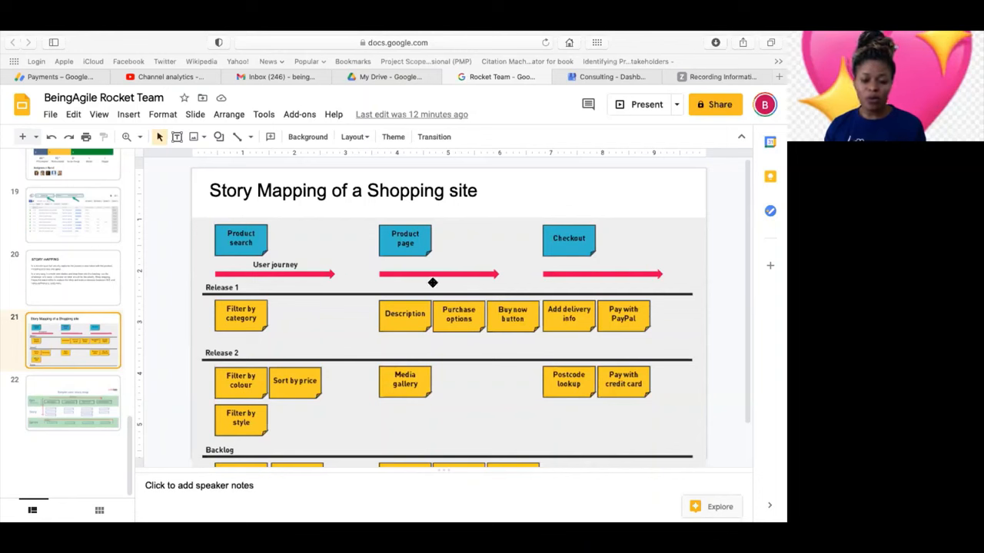
mouse_move(655, 243)
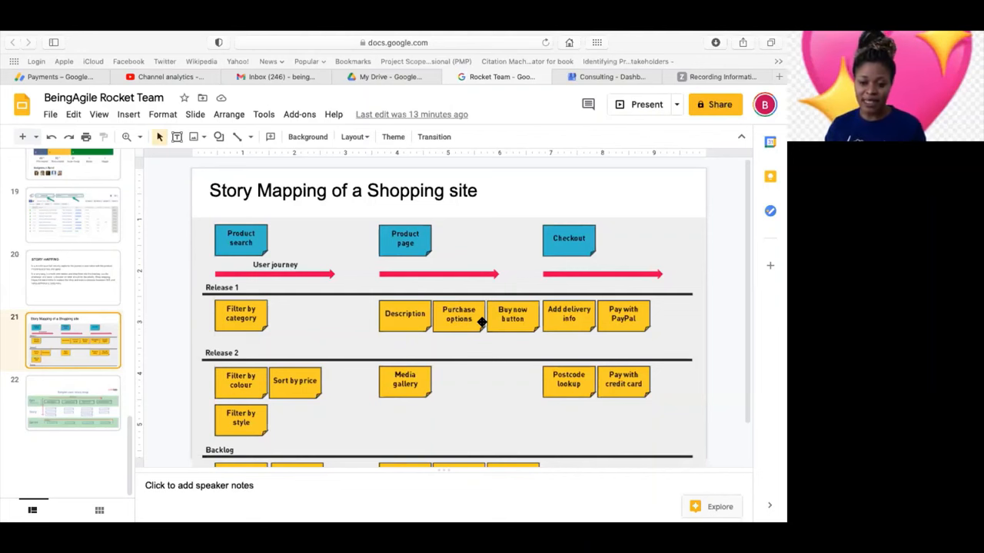
mouse_move(382, 243)
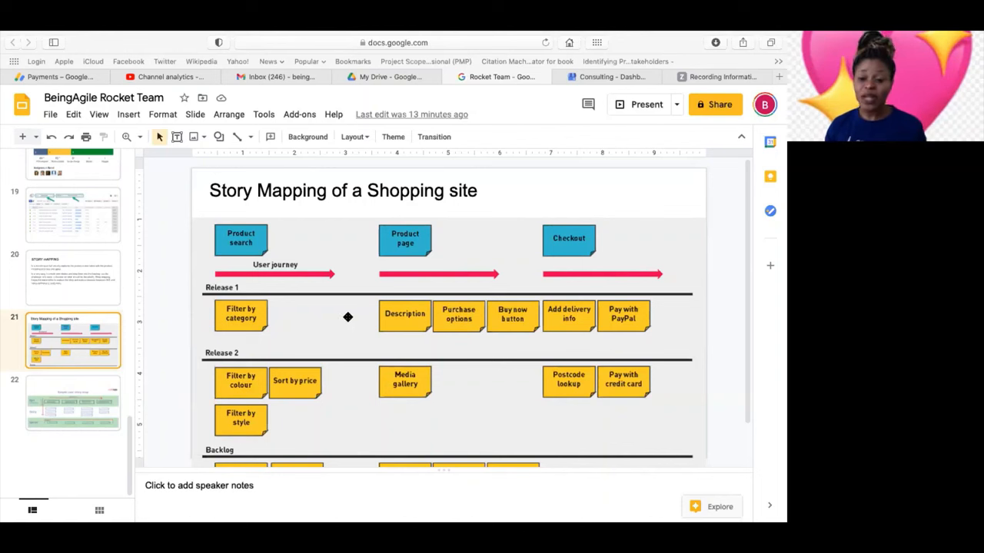
mouse_move(322, 335)
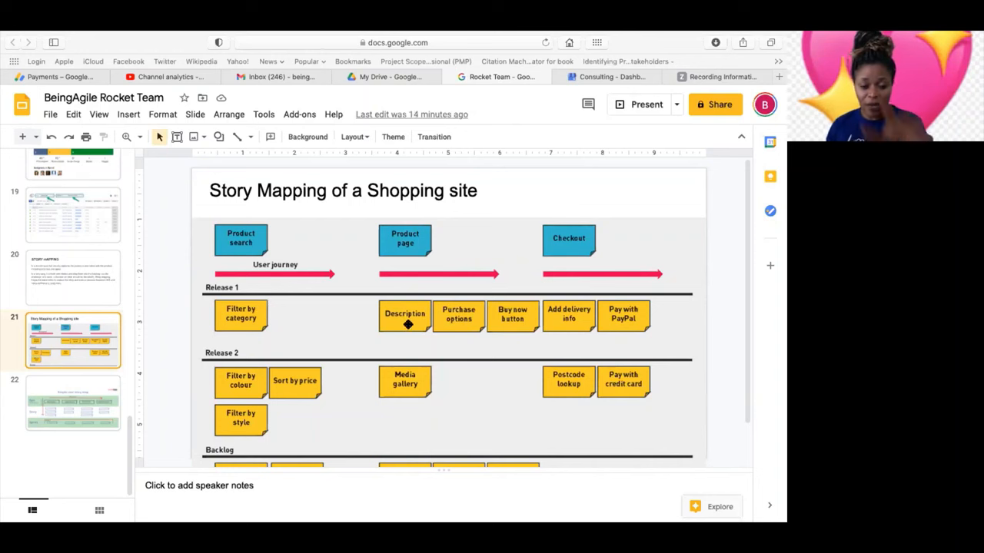
mouse_move(240, 326)
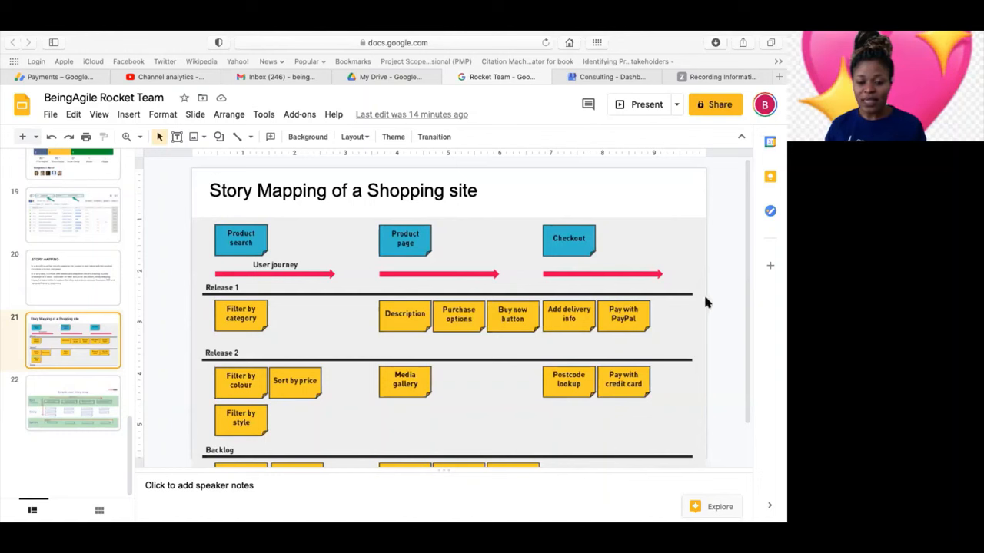
mouse_move(716, 298)
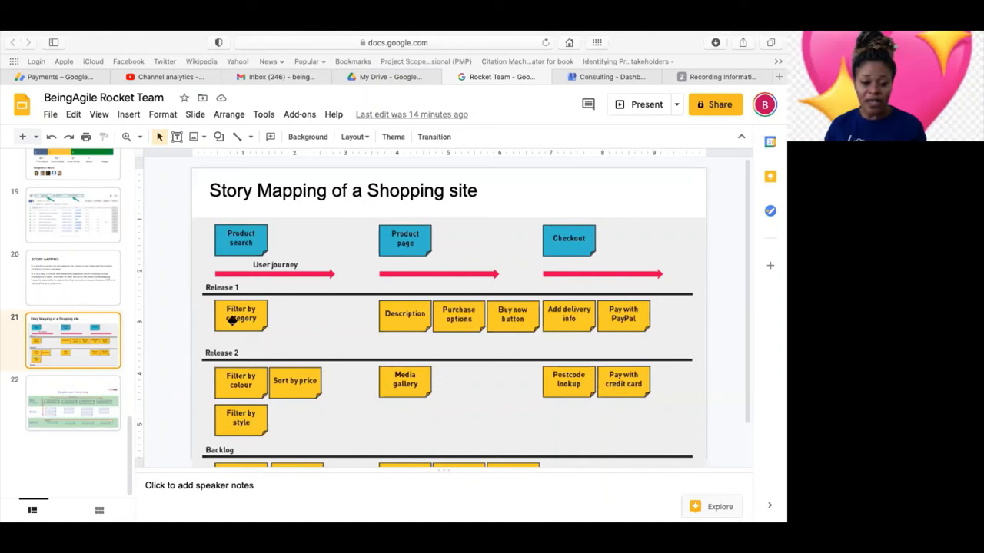
mouse_move(254, 317)
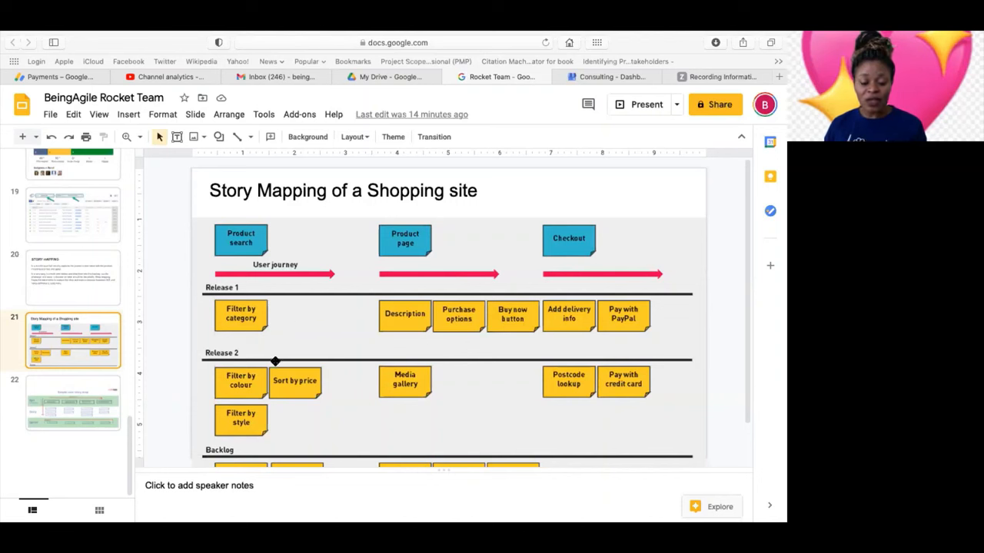
mouse_move(310, 330)
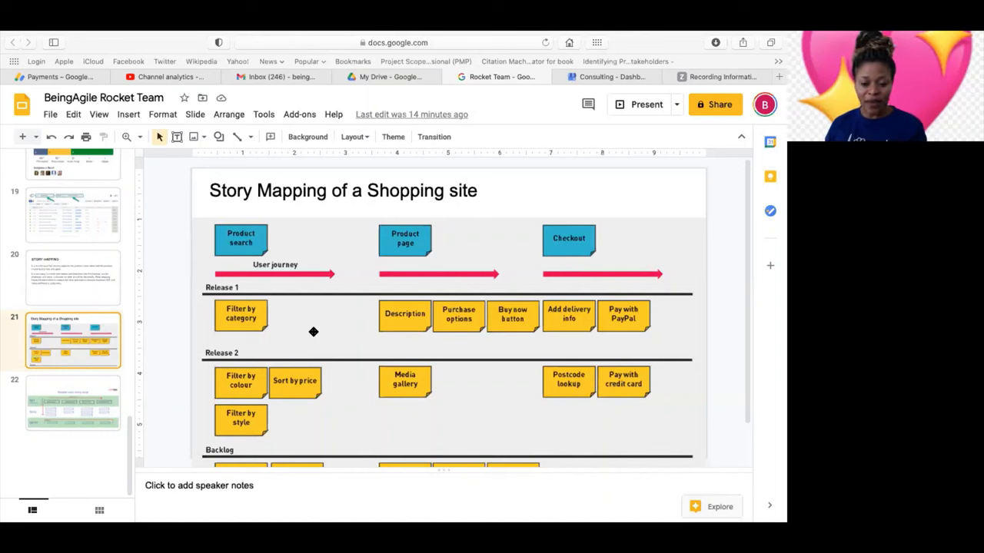
mouse_move(329, 338)
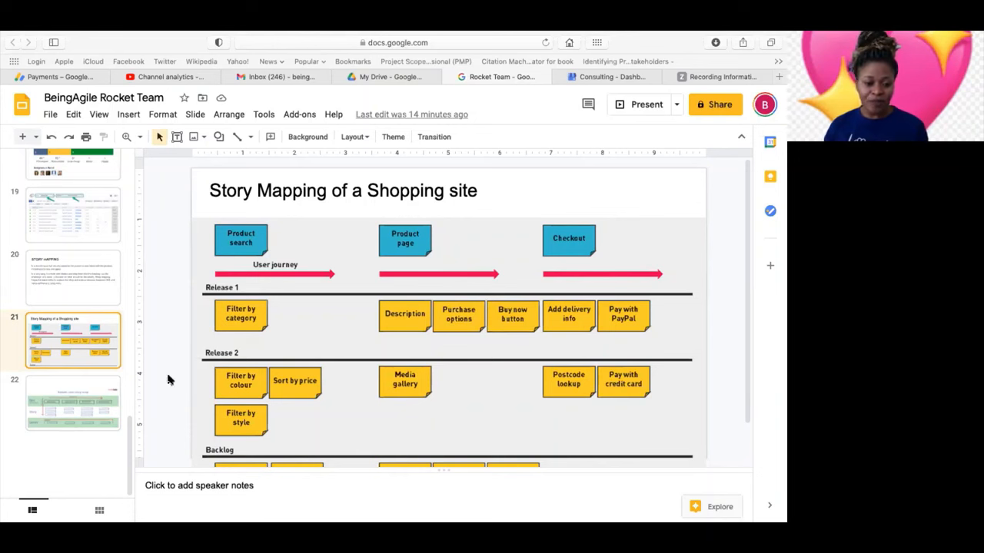
Step: Show slide 22, the Simple user story map template, from the filmstrip
left_click(72, 402)
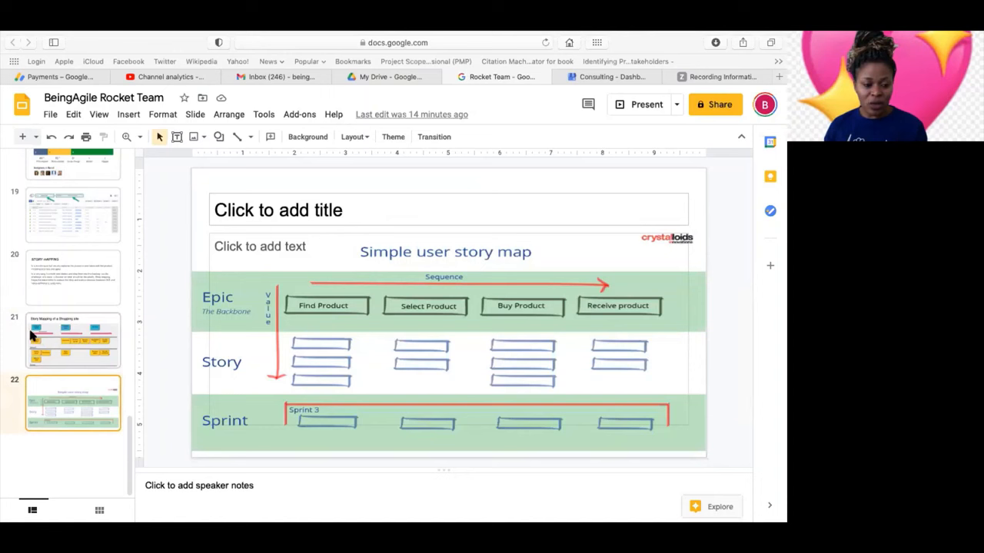
mouse_move(58, 332)
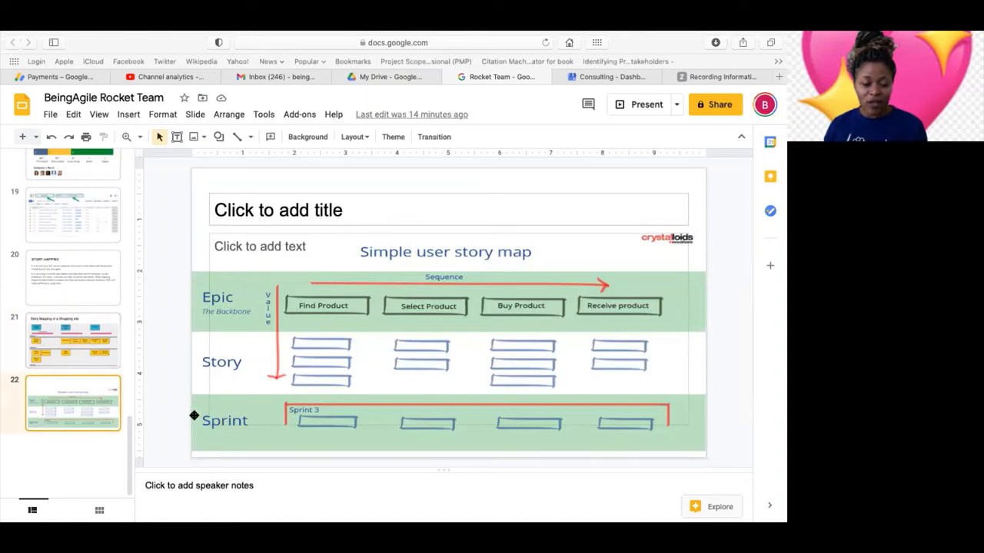
mouse_move(301, 363)
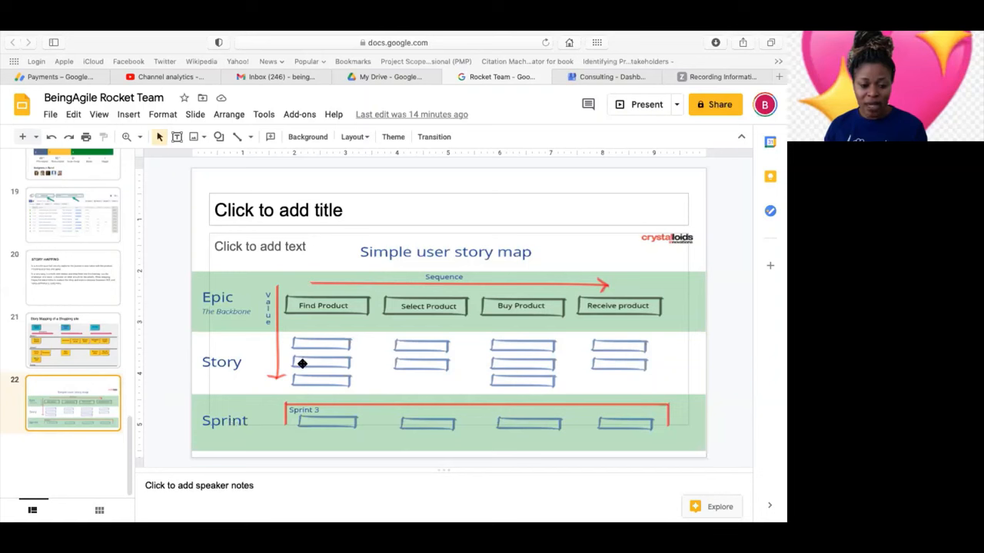
mouse_move(323, 390)
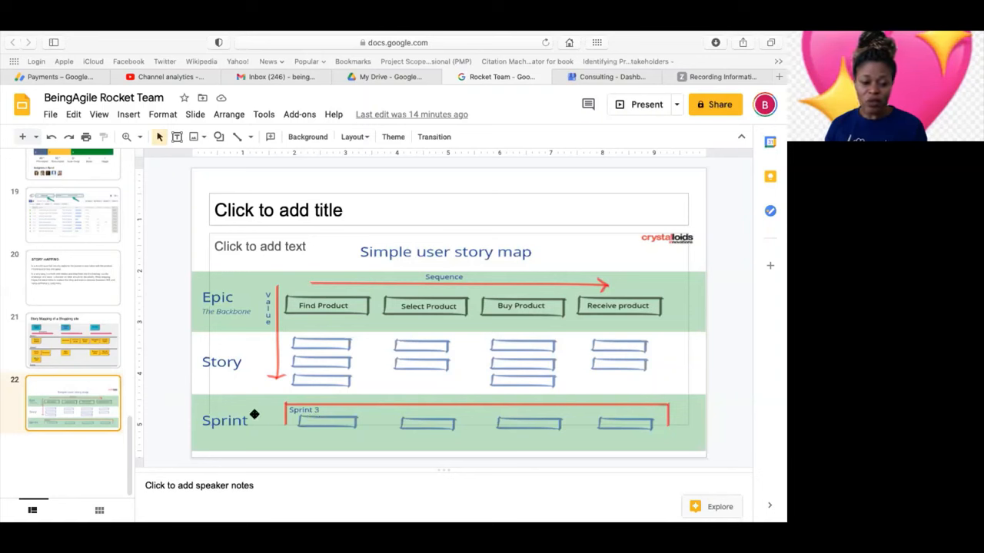
mouse_move(468, 427)
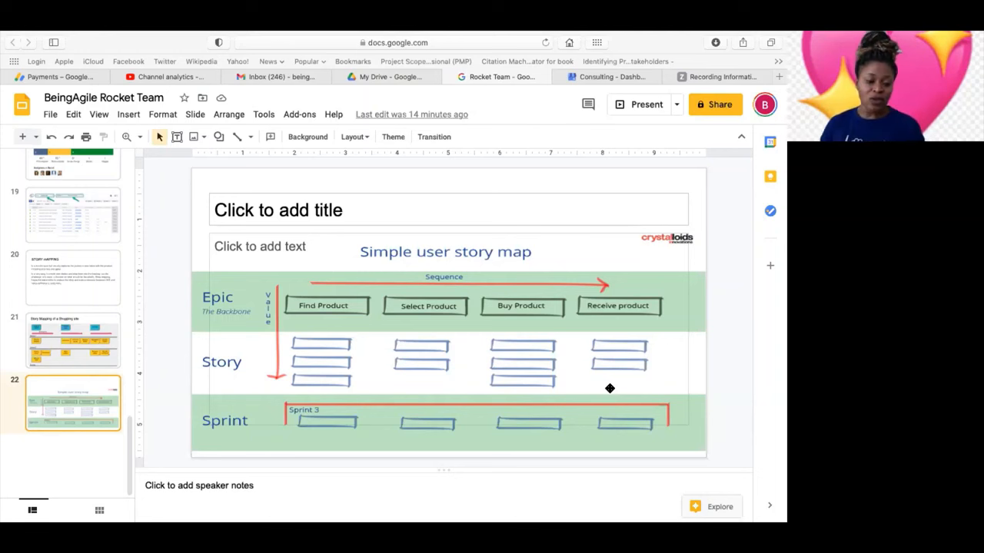
mouse_move(554, 366)
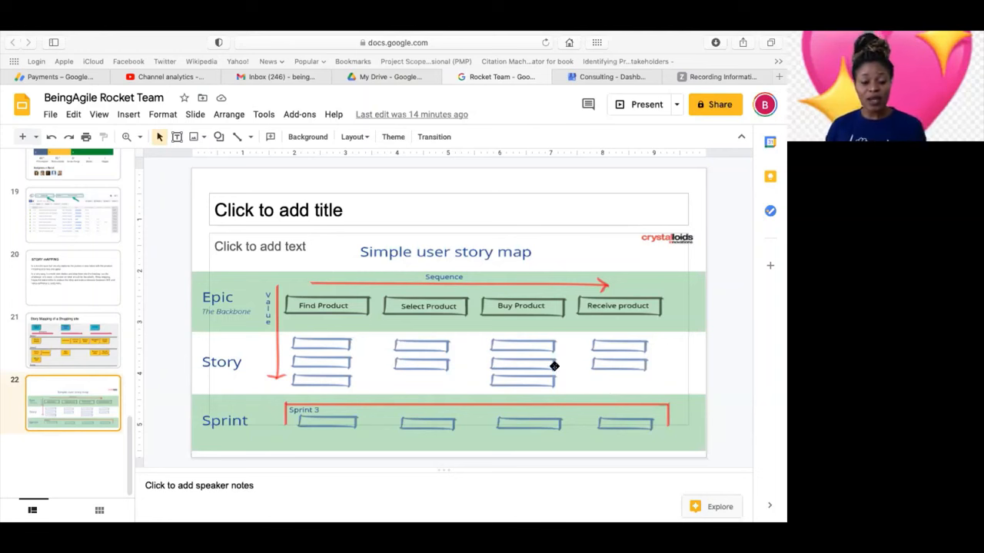